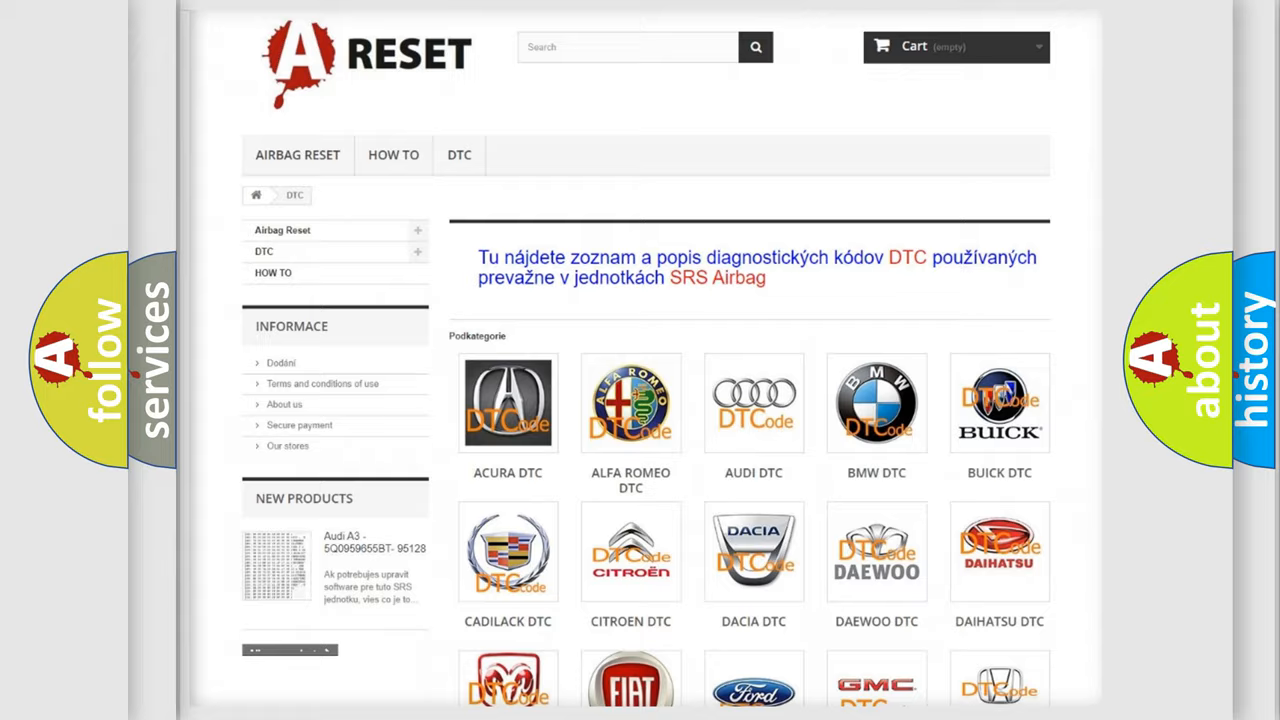
- Choose the FIAT logo in the DTC brand grid and browse its list of trouble-code subcategories
{"action": "scroll", "scroll_direction": "down", "scroll_amount": 3}
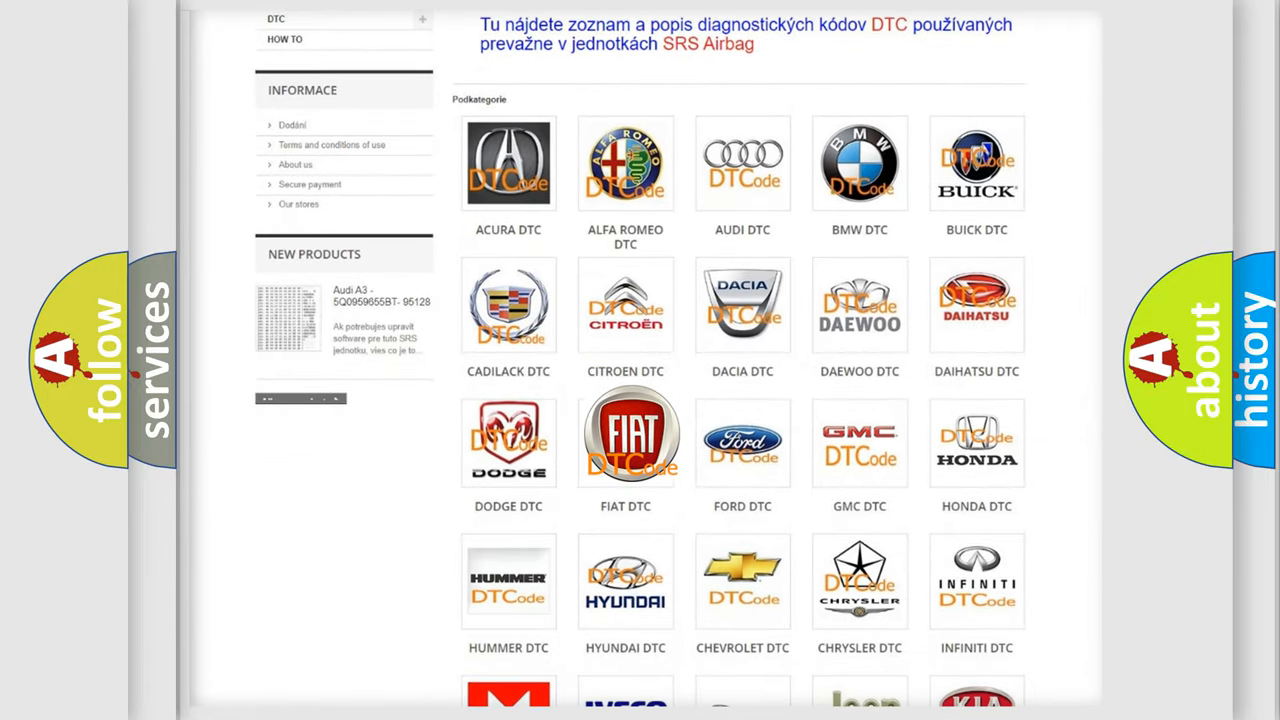
{"action": "left_click", "coordinate": [624, 436]}
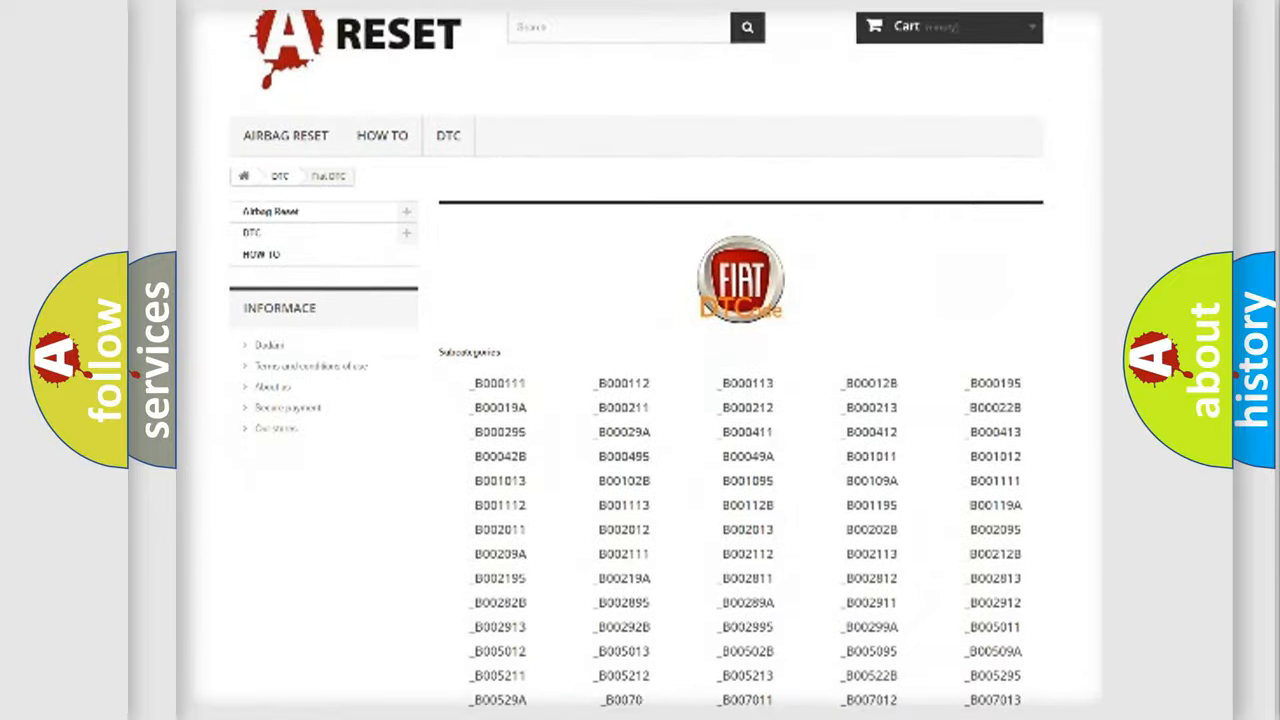
{"action": "scroll", "scroll_direction": "down", "scroll_amount": 3}
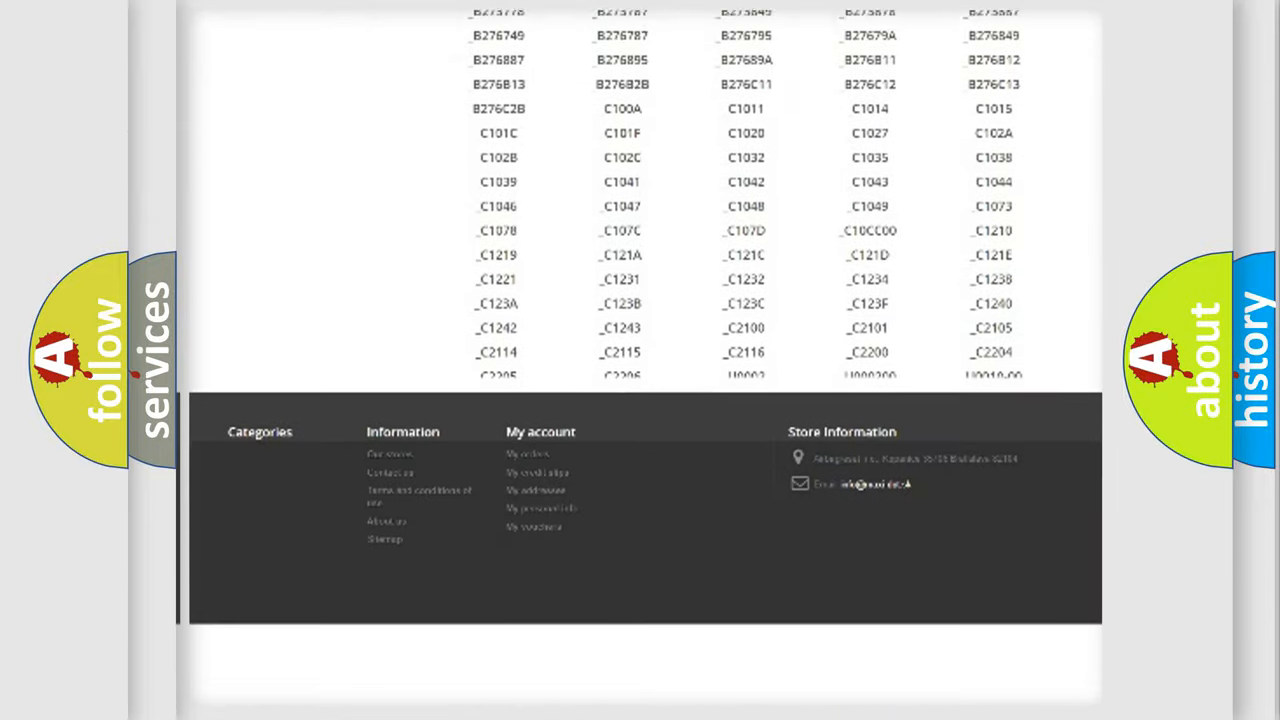
{"action": "scroll", "scroll_direction": "down", "scroll_amount": 3}
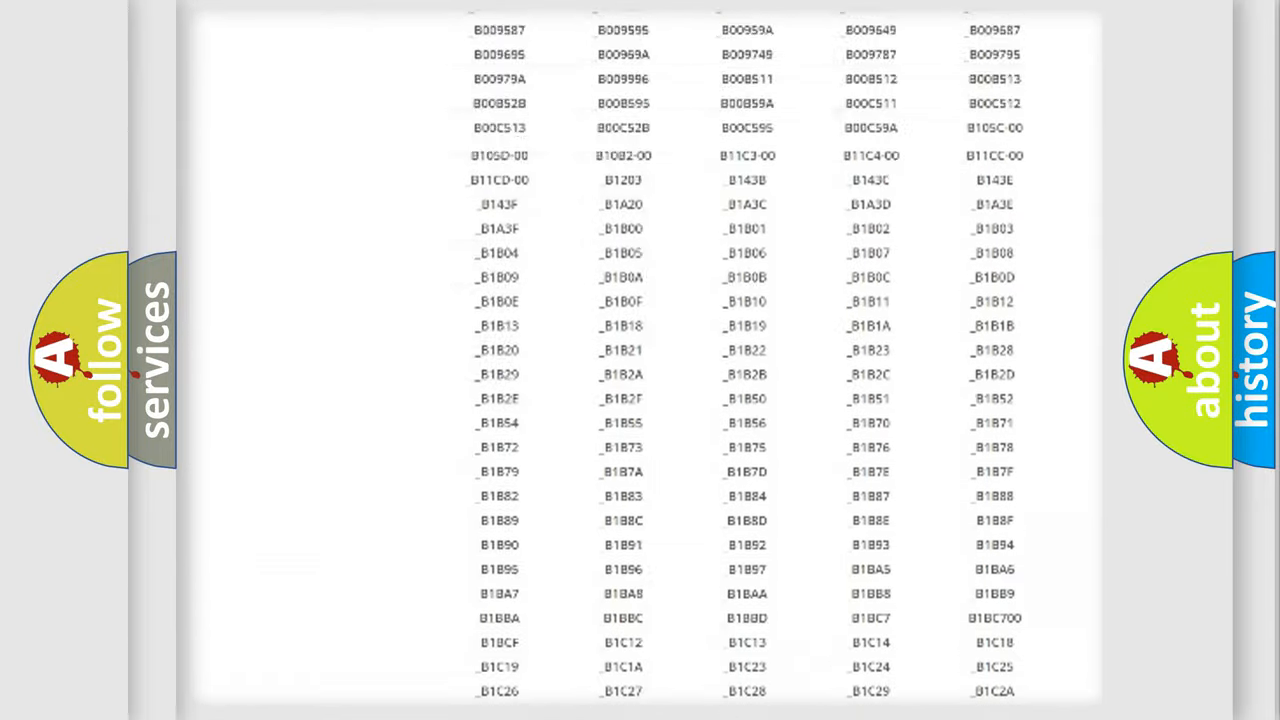